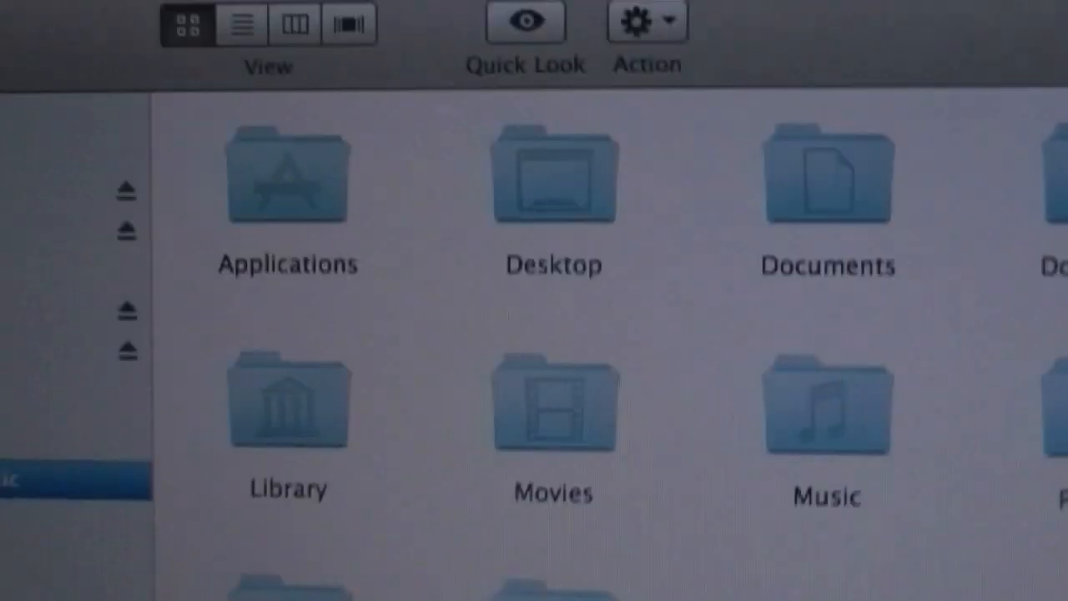
# Scroll the Applications folder to reach the redsn0w jailbreak tool
pyautogui.scroll(-3)
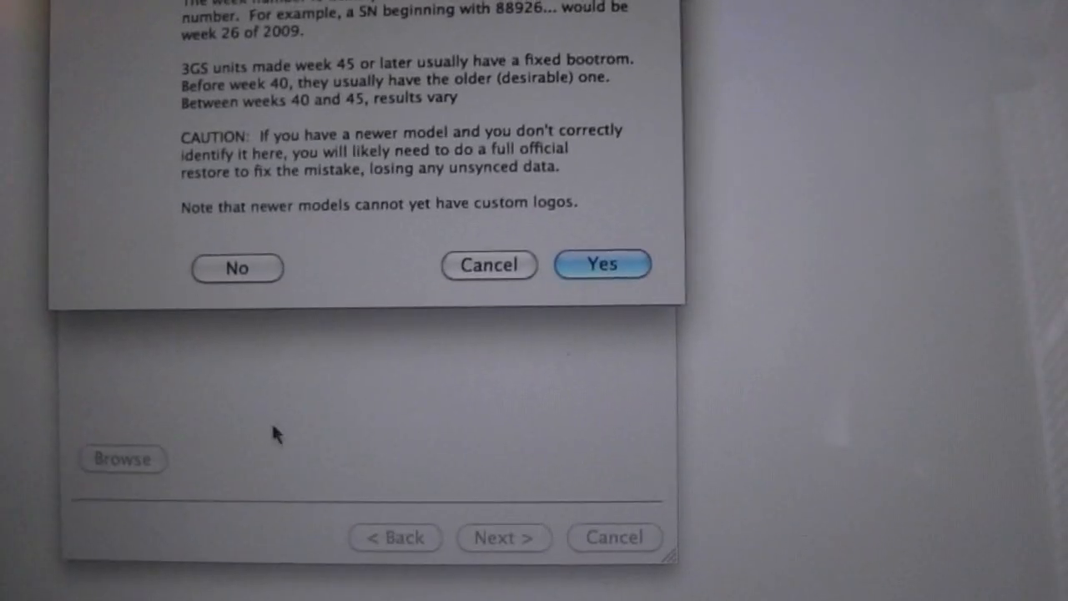
# Answer the 3GS bootrom question and advance to the next redsn0w wizard stage
pyautogui.click(601, 264)
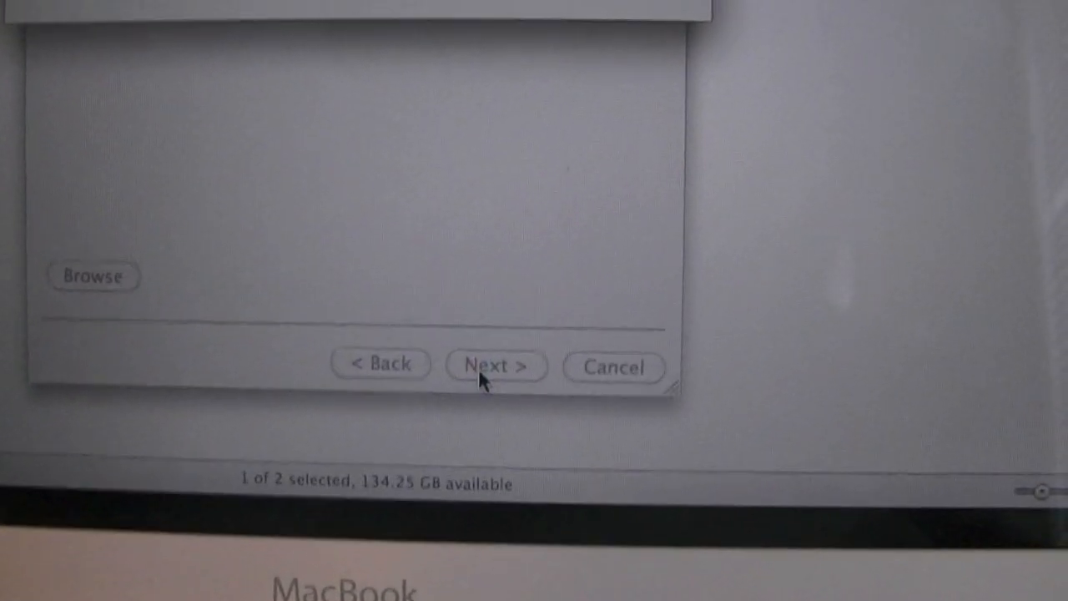
pyautogui.click(495, 365)
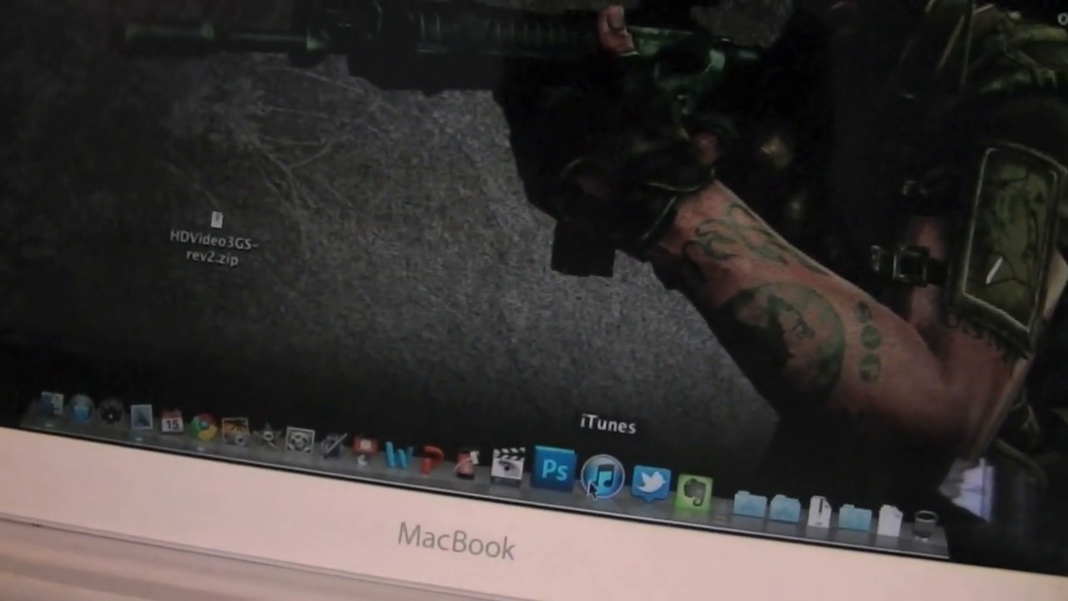
# Start iTunes and choose the firmware file to restore the iPhone from
pyautogui.click(608, 474)
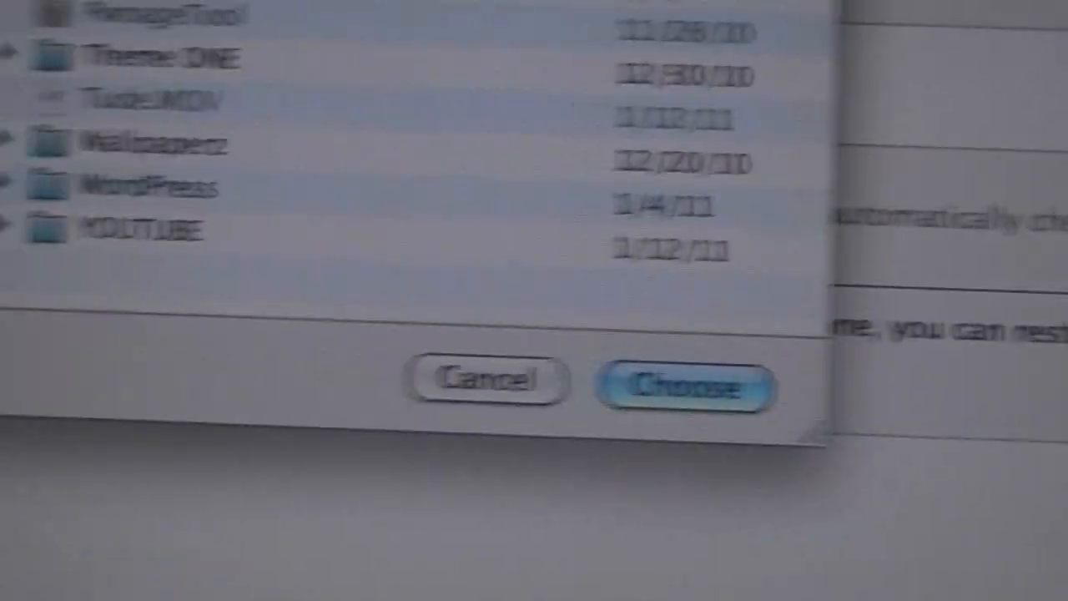
pyautogui.click(684, 387)
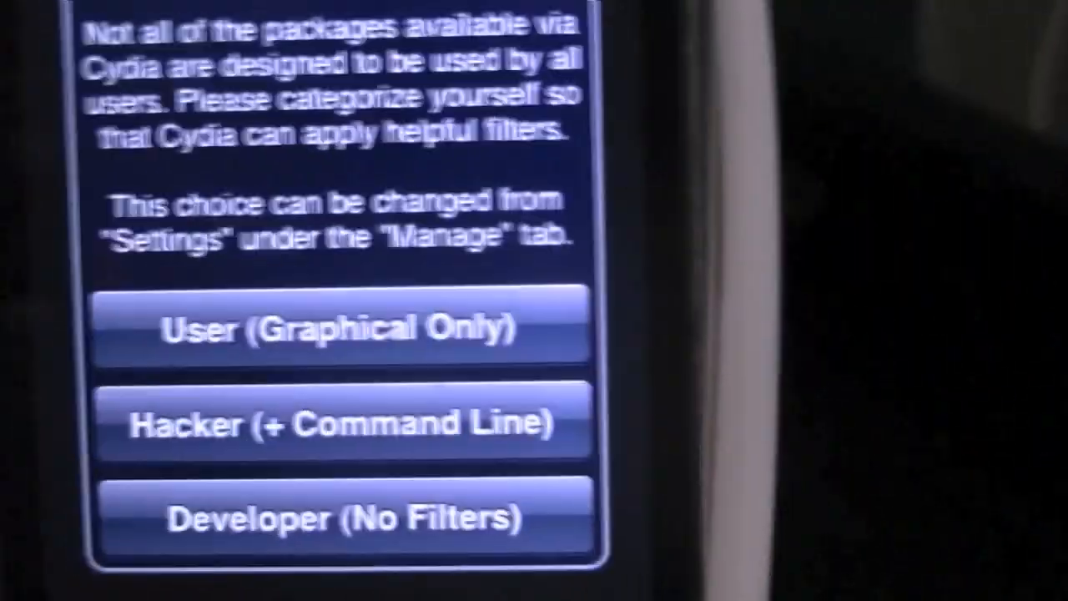
# Declare yourself as User (Graphical Only) in Cydia's first-run categorization prompt
pyautogui.click(334, 325)
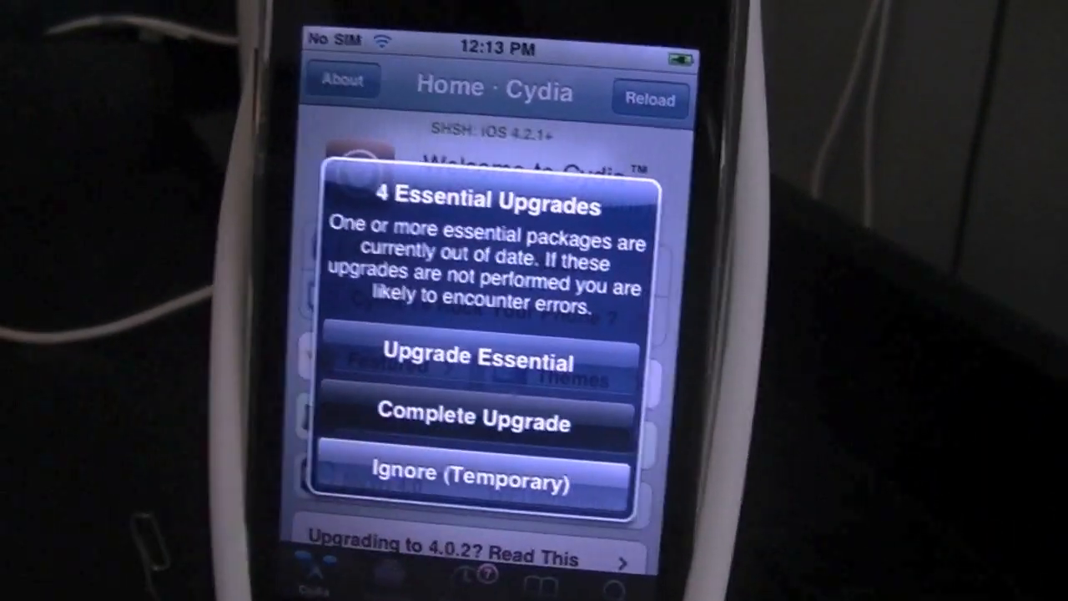
# Upgrade the four essential packages (APT, Base Structure, Cydia Installer) and confirm the install
pyautogui.click(472, 421)
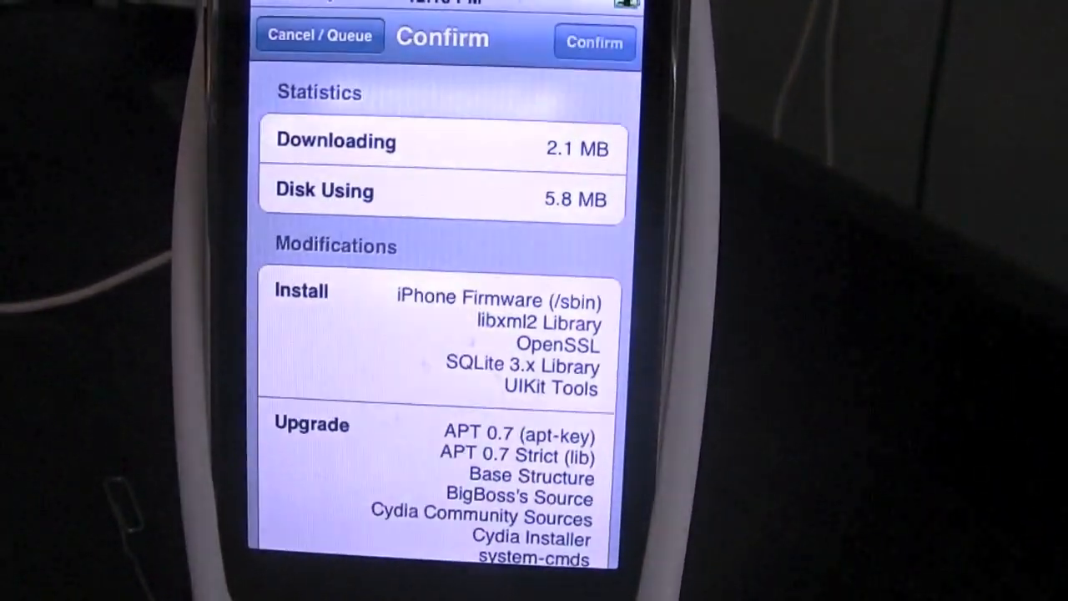
pyautogui.click(594, 43)
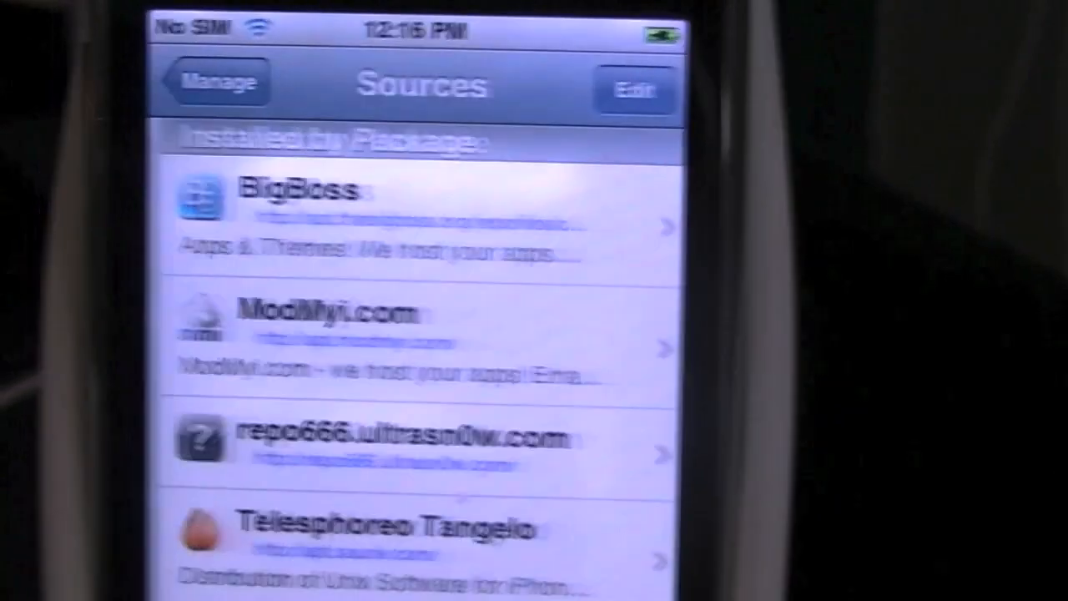
# From repo666.ultrasn0w.com, select ultrasn0w 1.2 and begin installing it
pyautogui.click(401, 440)
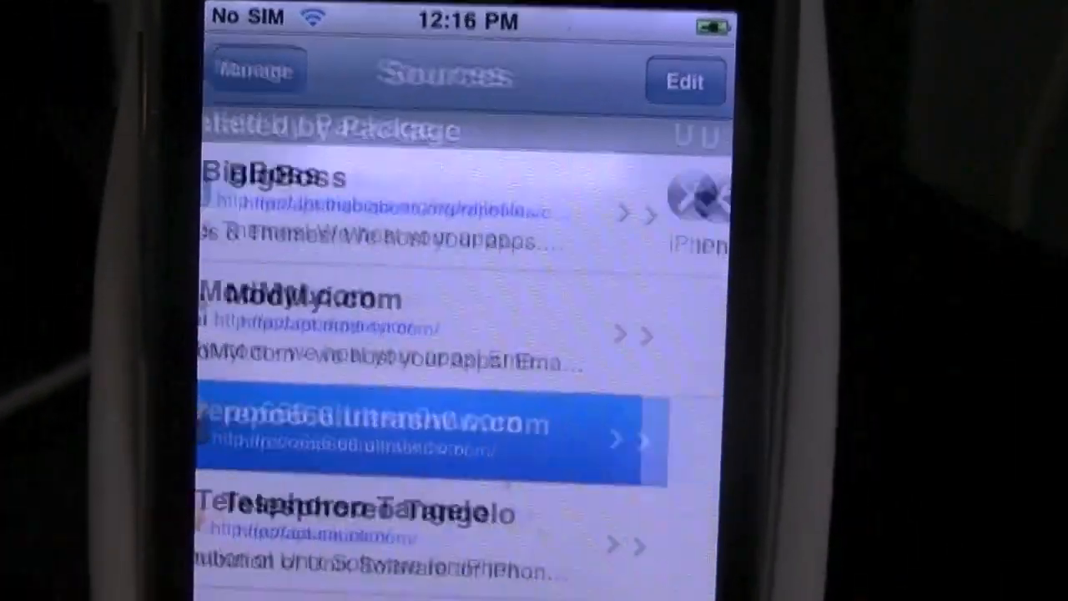
pyautogui.click(443, 437)
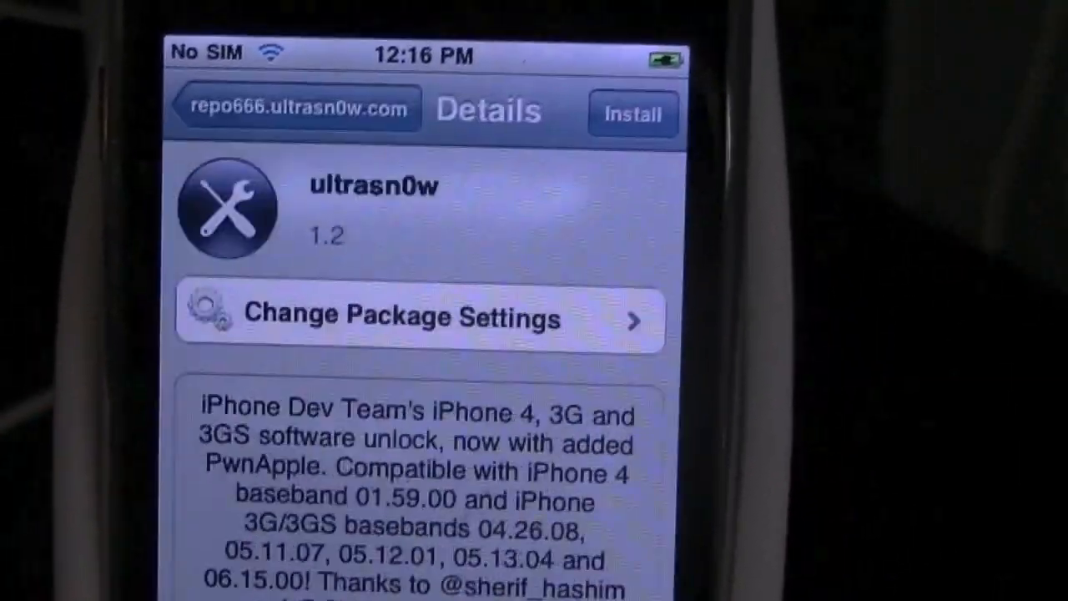
pyautogui.click(632, 114)
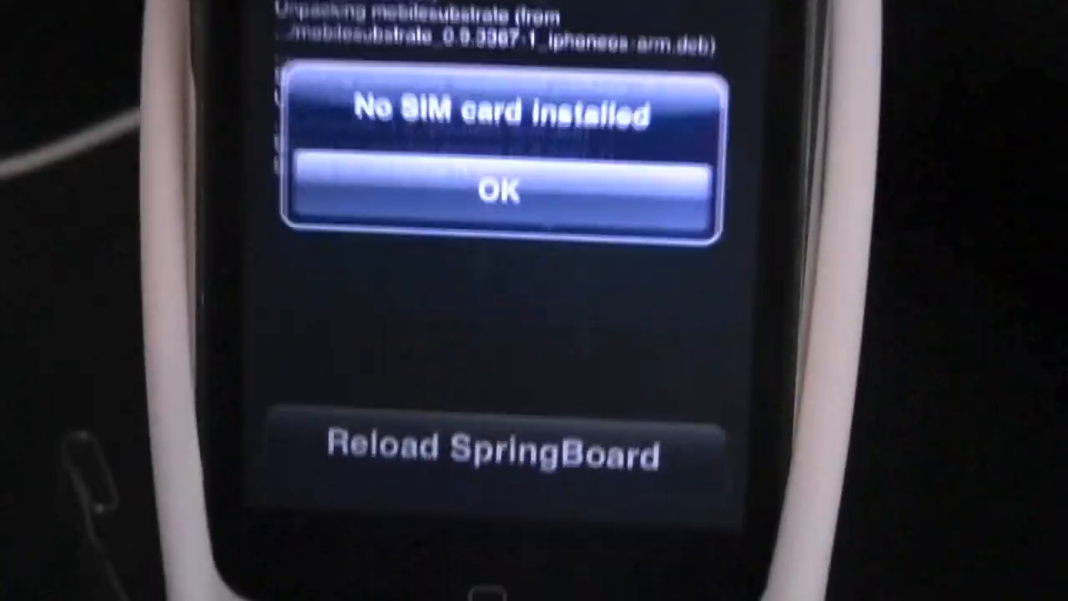
# Dismiss the no-SIM alert and reload SpringBoard to finish the ultrasn0w setup
pyautogui.click(499, 190)
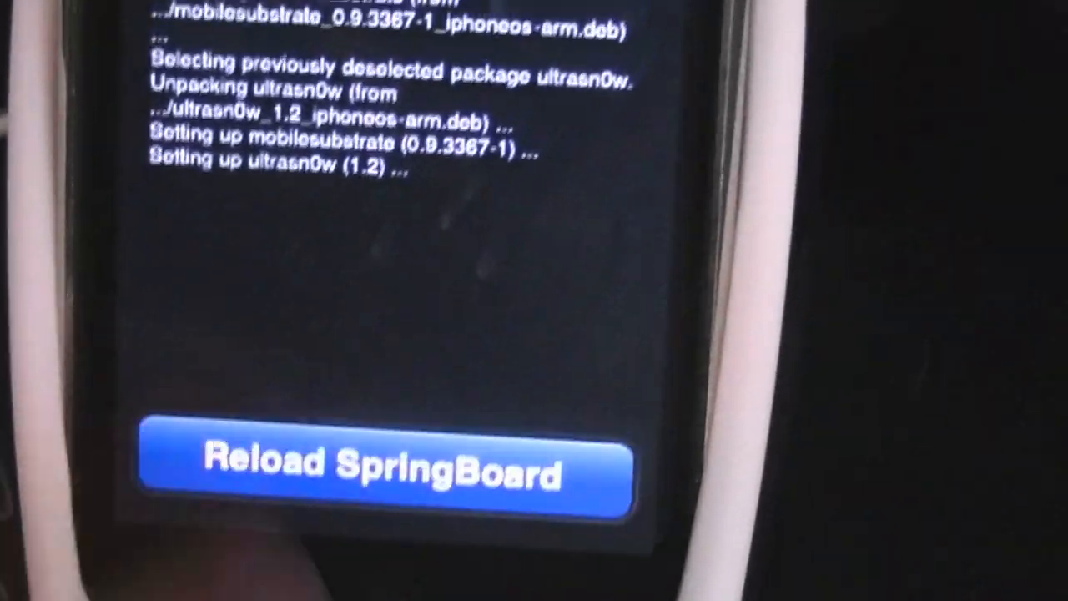
pyautogui.click(384, 464)
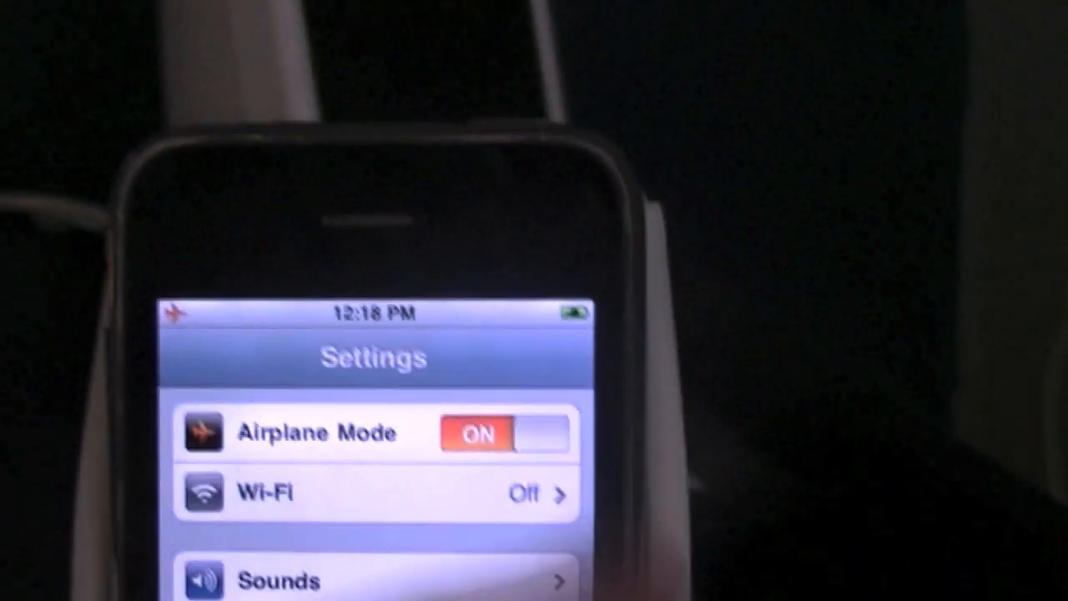
# Switch Airplane Mode from ON to OFF so the phone searches for a carrier
pyautogui.click(504, 434)
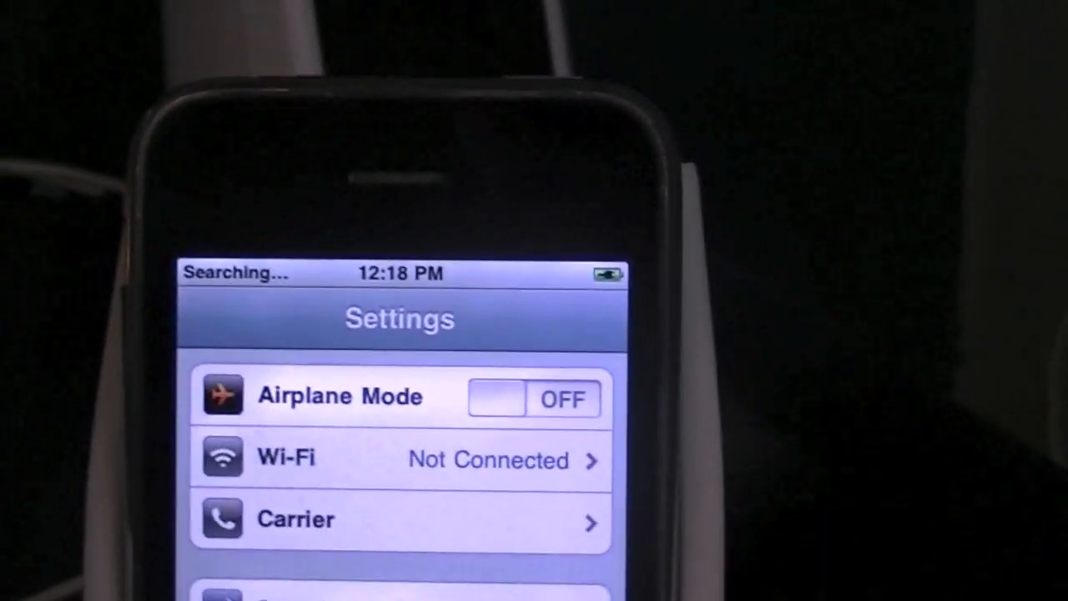